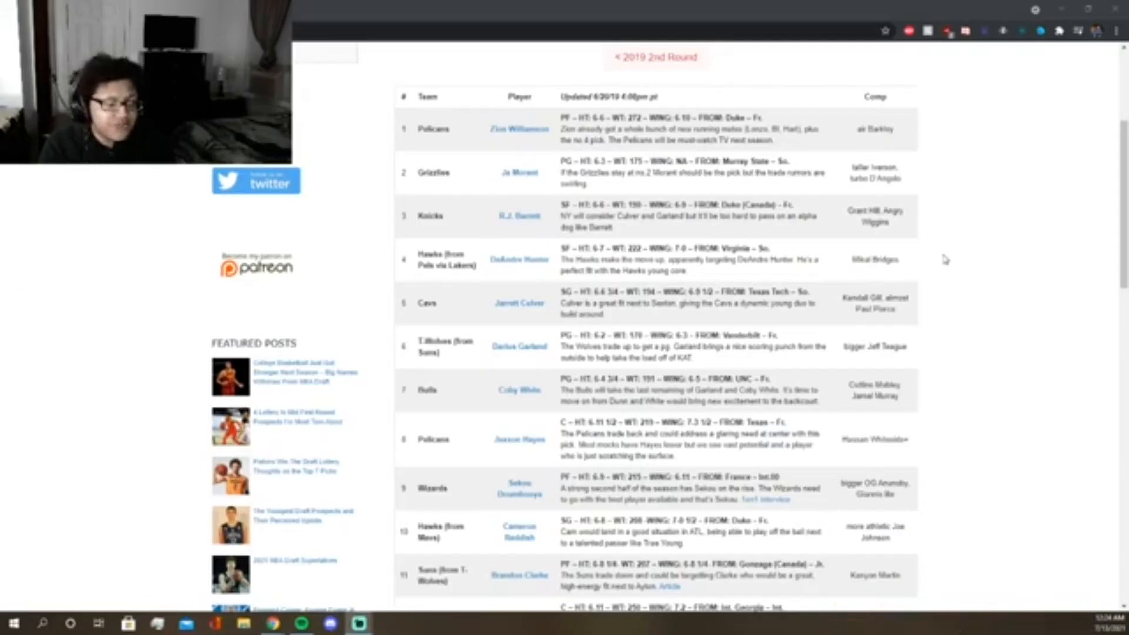
{"action": "scroll", "scroll_direction": "up", "scroll_amount": 3}
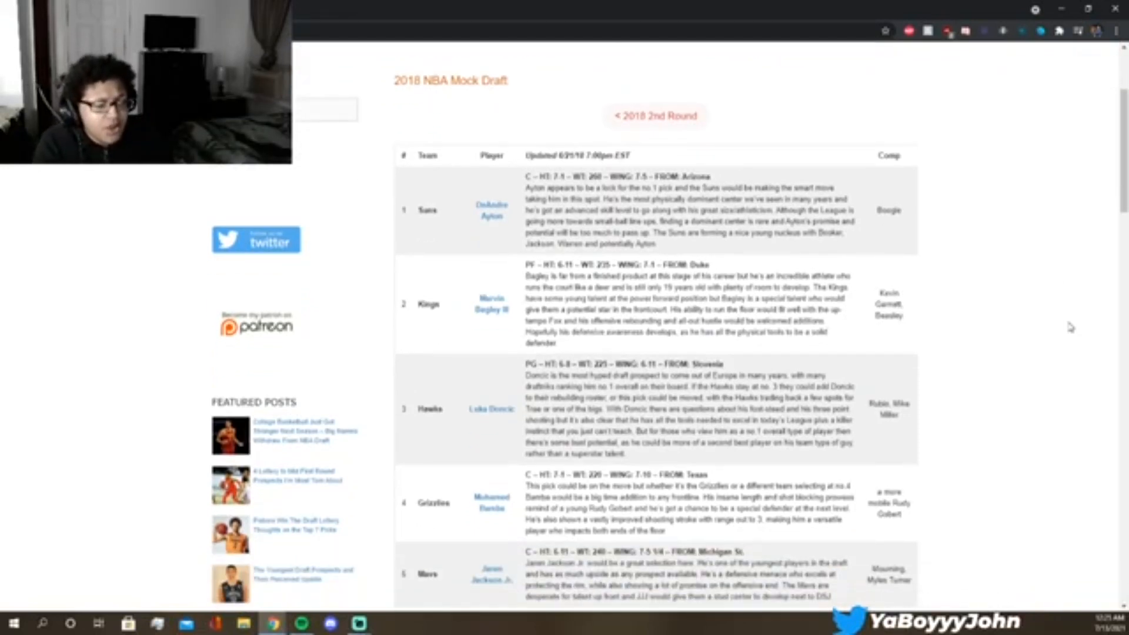
{"action": "mouse_move", "coordinate": [936, 425]}
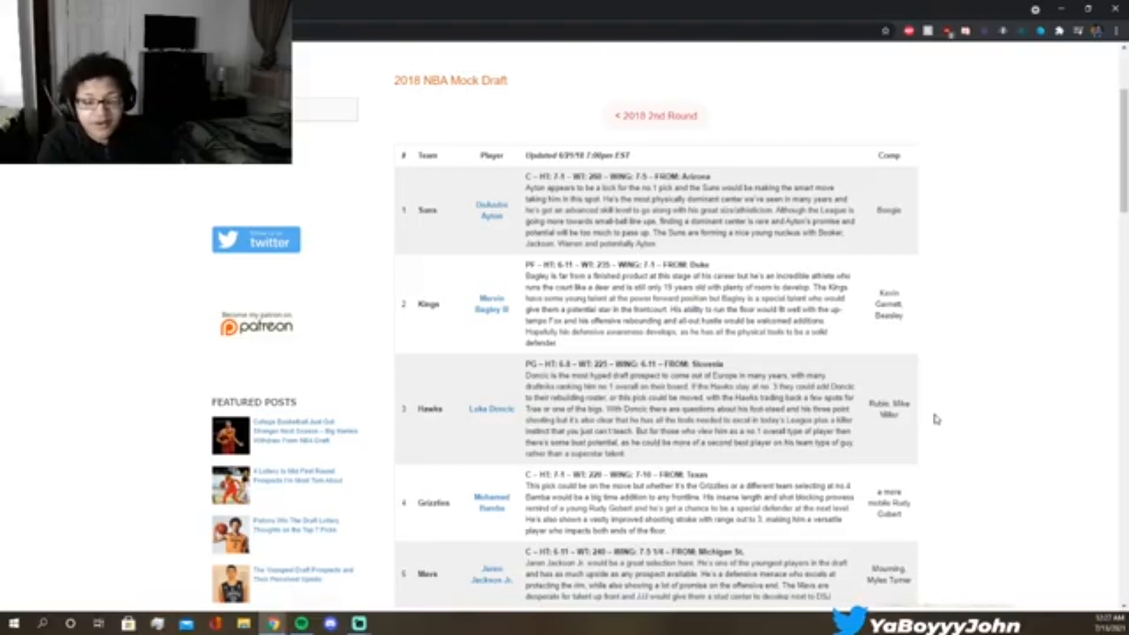
{"action": "scroll", "scroll_direction": "down", "scroll_amount": 3}
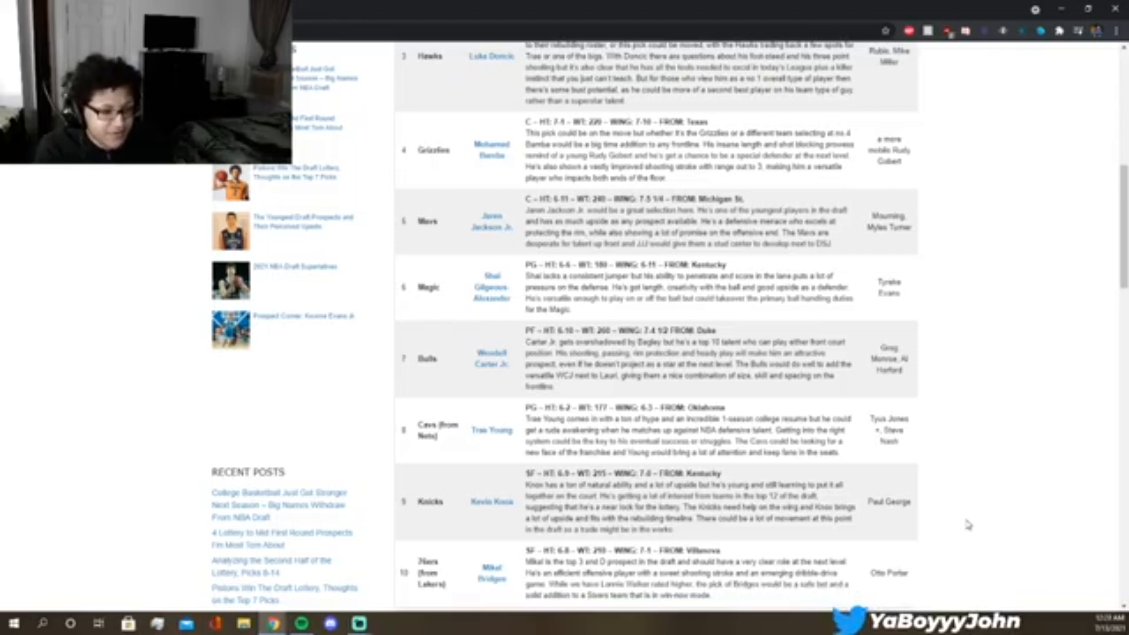
{"action": "scroll", "scroll_direction": "up", "scroll_amount": 3}
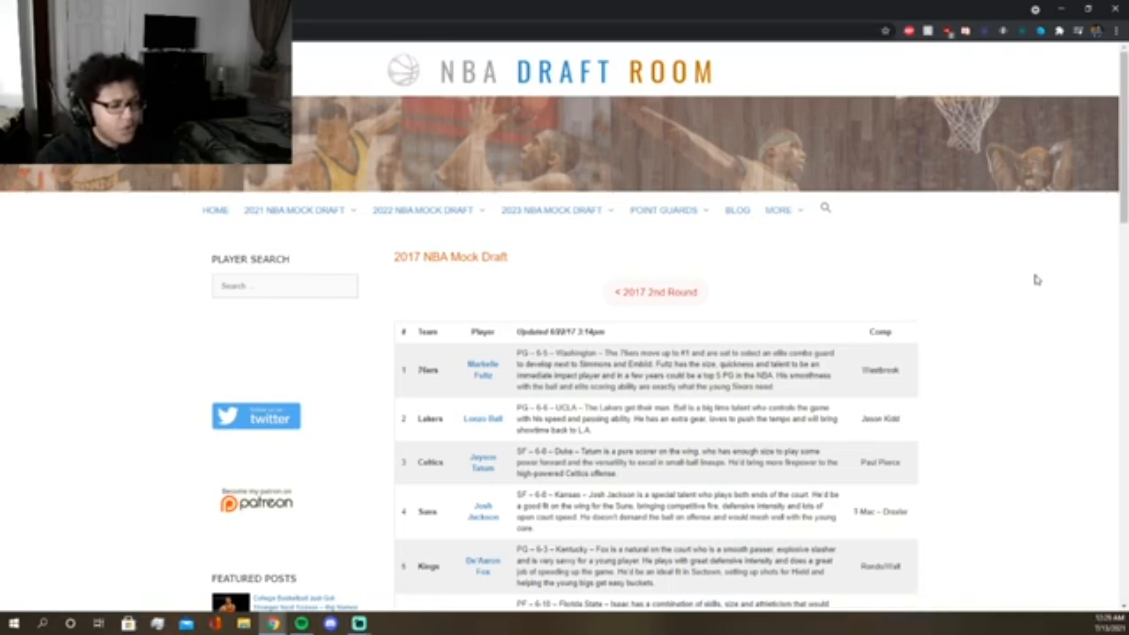
{"action": "scroll", "scroll_direction": "down", "scroll_amount": 3}
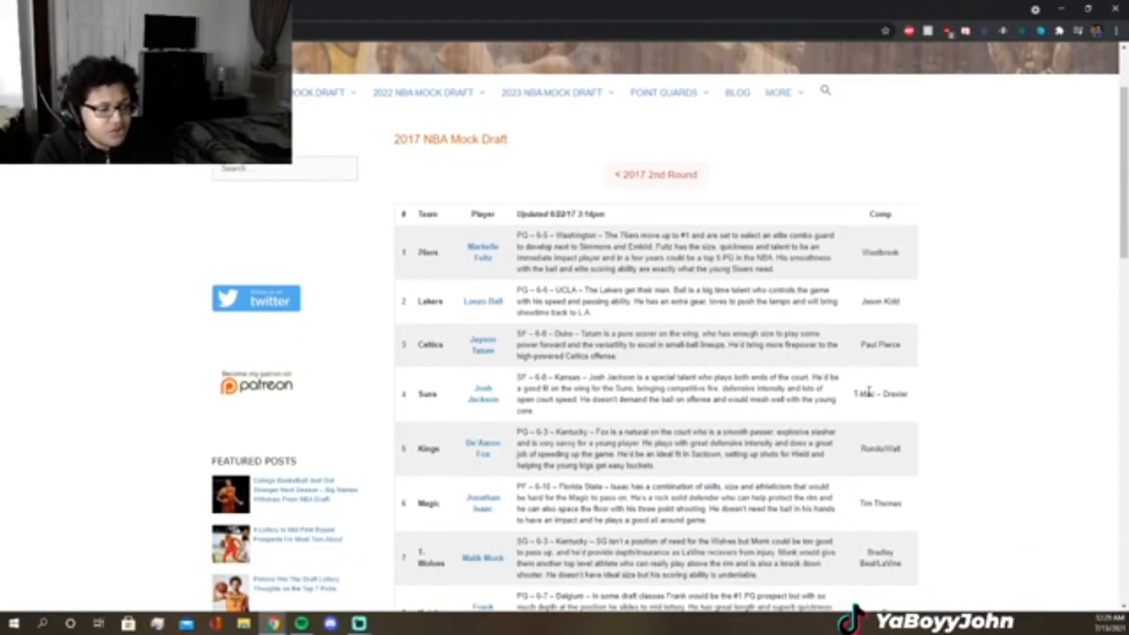
{"action": "mouse_move", "coordinate": [979, 362]}
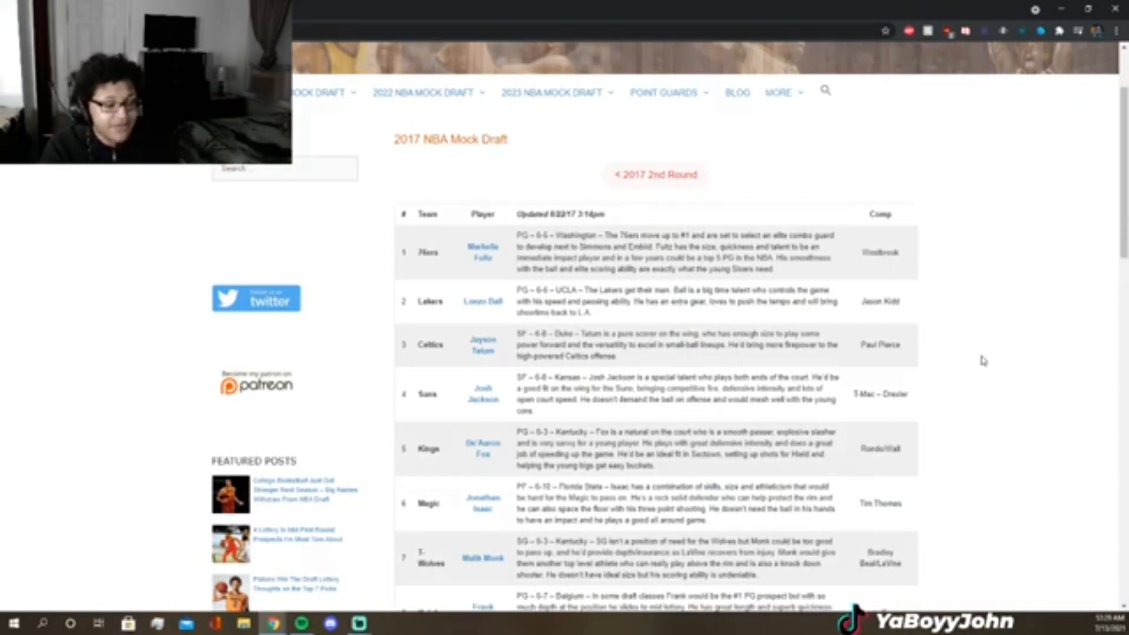
{"action": "scroll", "scroll_direction": "down", "scroll_amount": 3}
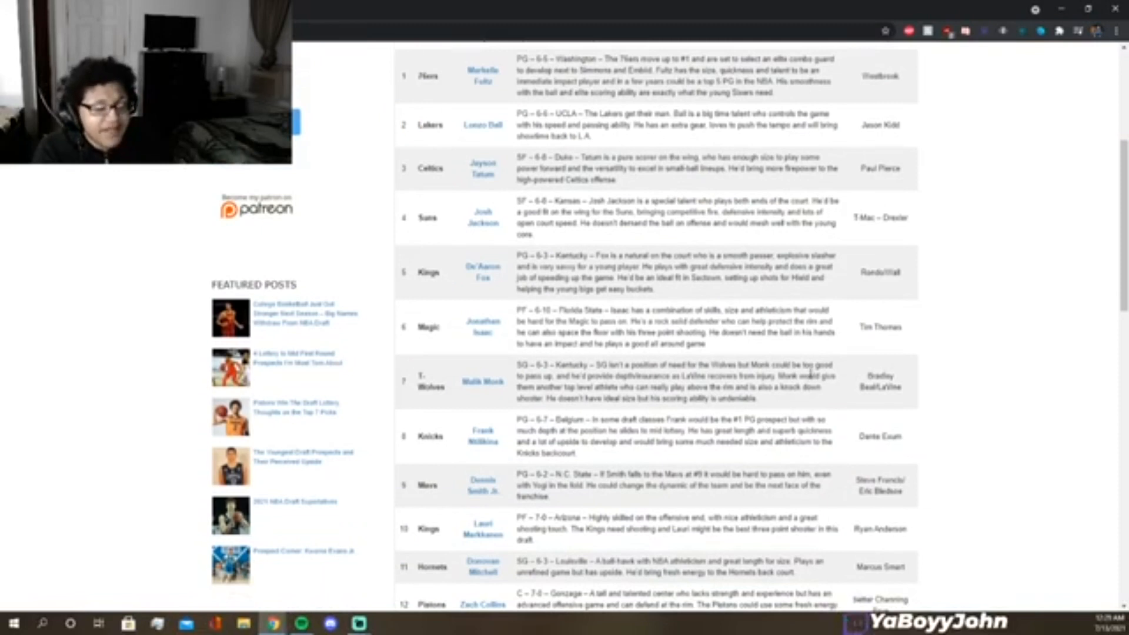
{"action": "mouse_move", "coordinate": [1088, 337]}
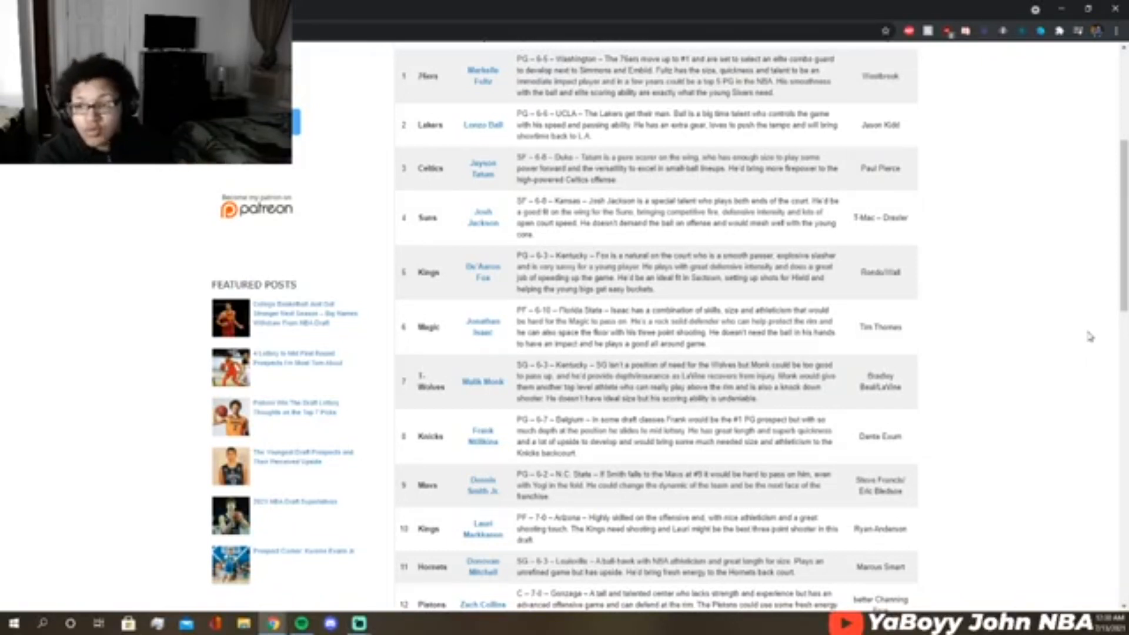
{"action": "scroll", "scroll_direction": "up", "scroll_amount": 3}
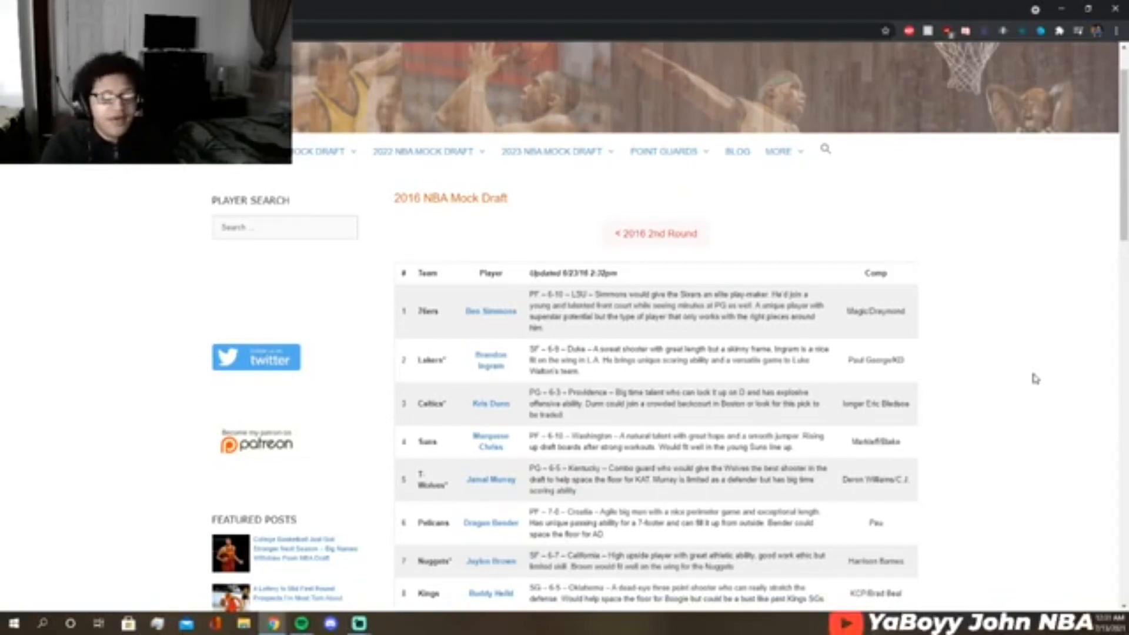
{"action": "scroll", "scroll_direction": "down", "scroll_amount": 3}
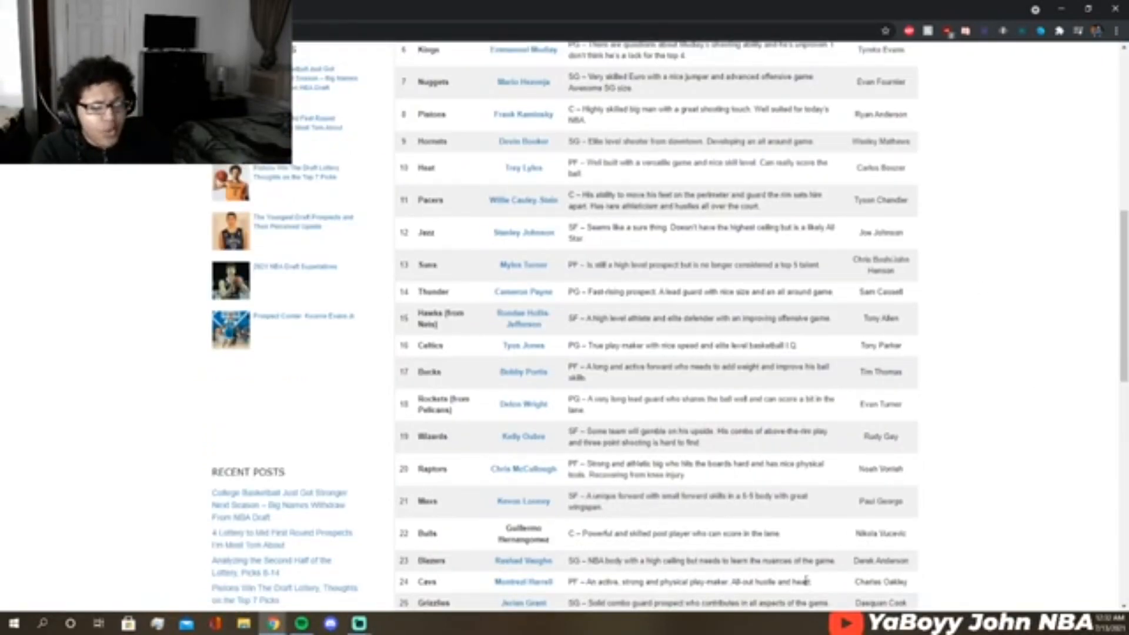
{"action": "mouse_move", "coordinate": [563, 516]}
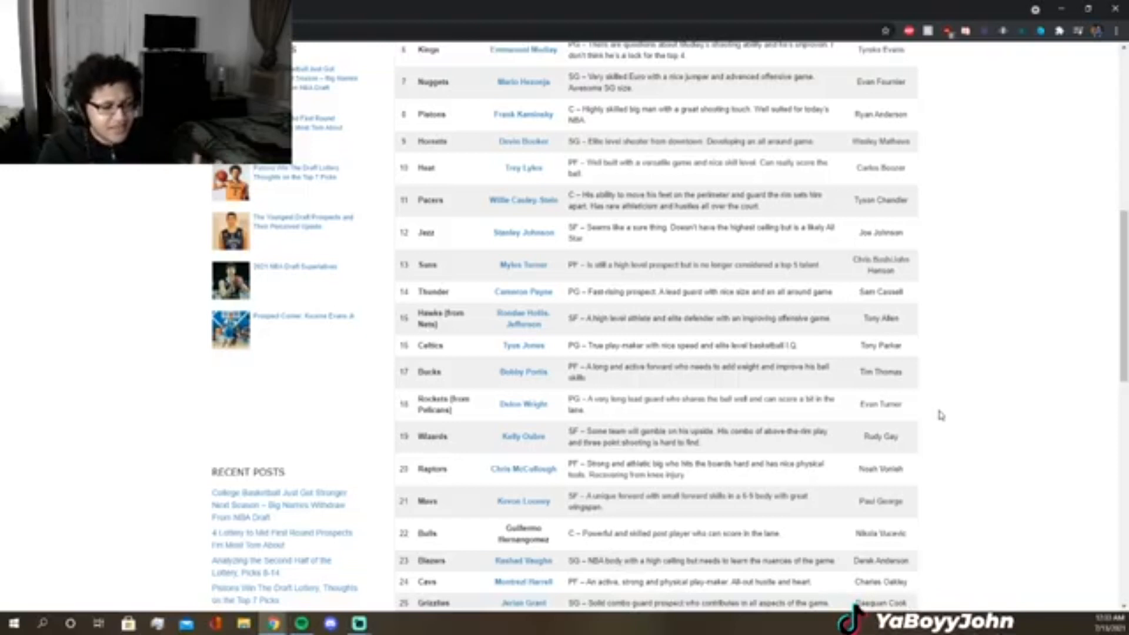
{"action": "scroll", "scroll_direction": "up", "scroll_amount": 3}
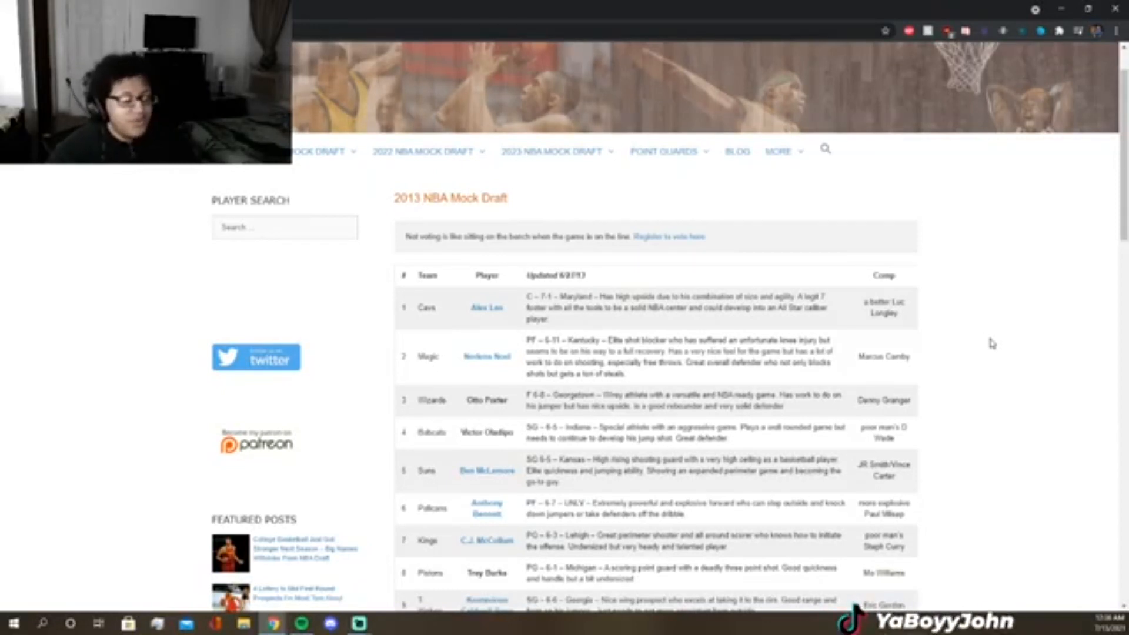
{"action": "scroll", "scroll_direction": "down", "scroll_amount": 3}
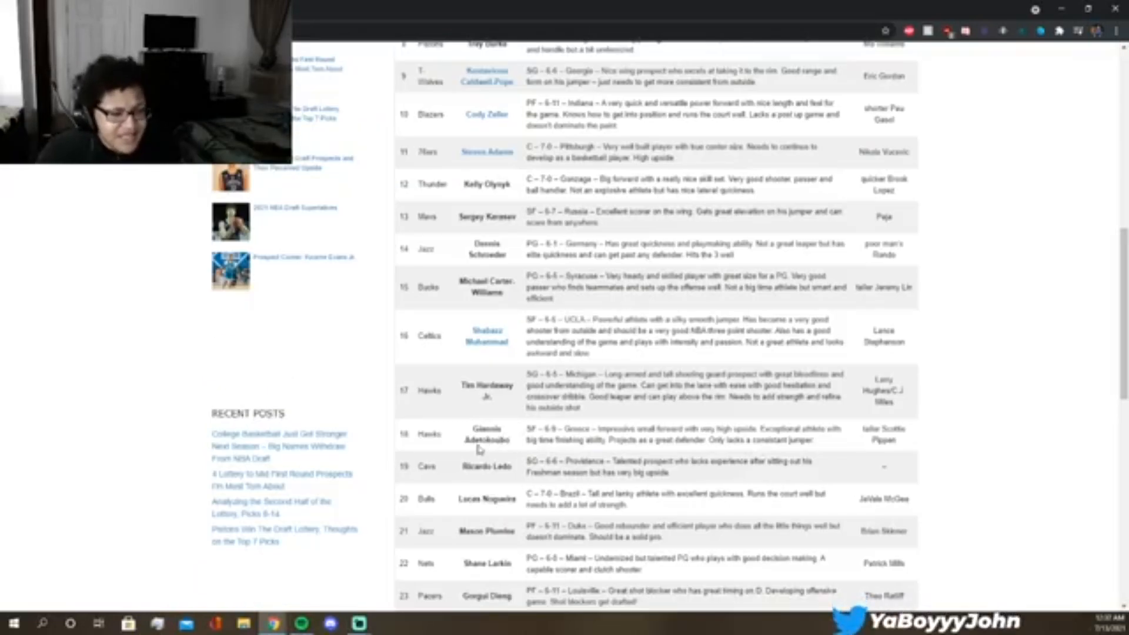
{"action": "mouse_move", "coordinate": [504, 435]}
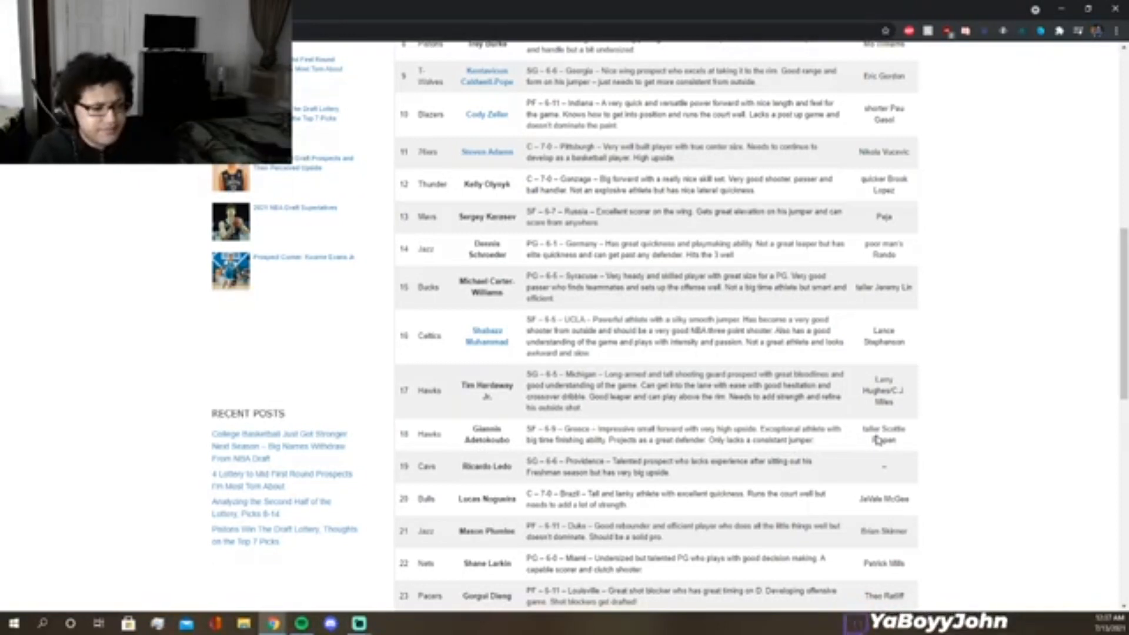
{"action": "mouse_move", "coordinate": [1048, 380]}
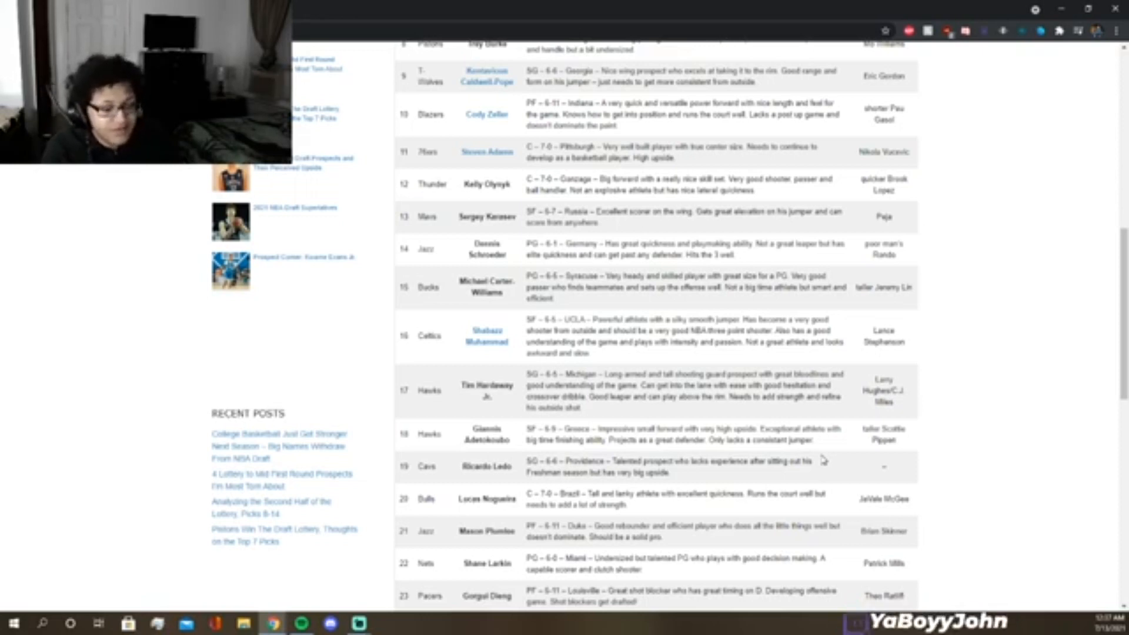
{"action": "scroll", "scroll_direction": "up", "scroll_amount": 3}
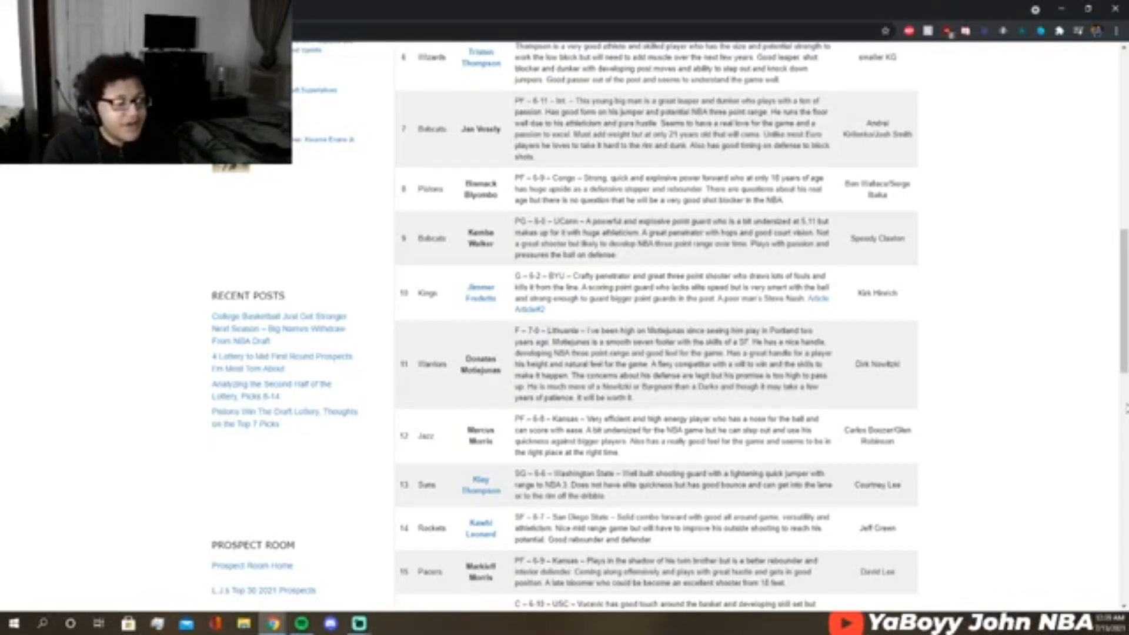
{"action": "scroll", "scroll_direction": "down", "scroll_amount": 3}
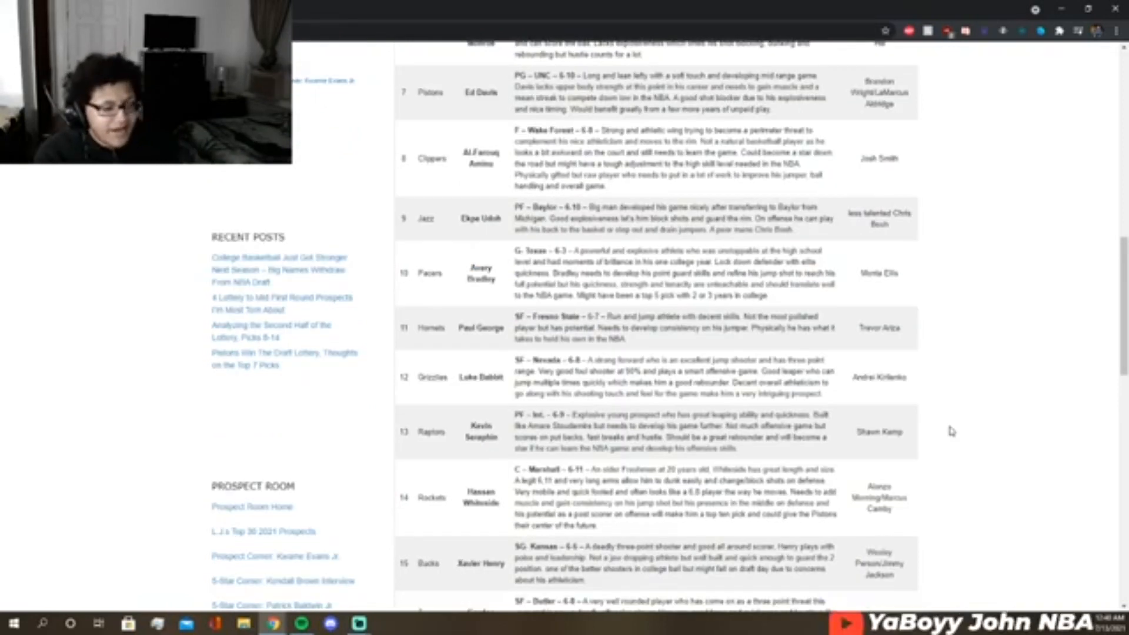